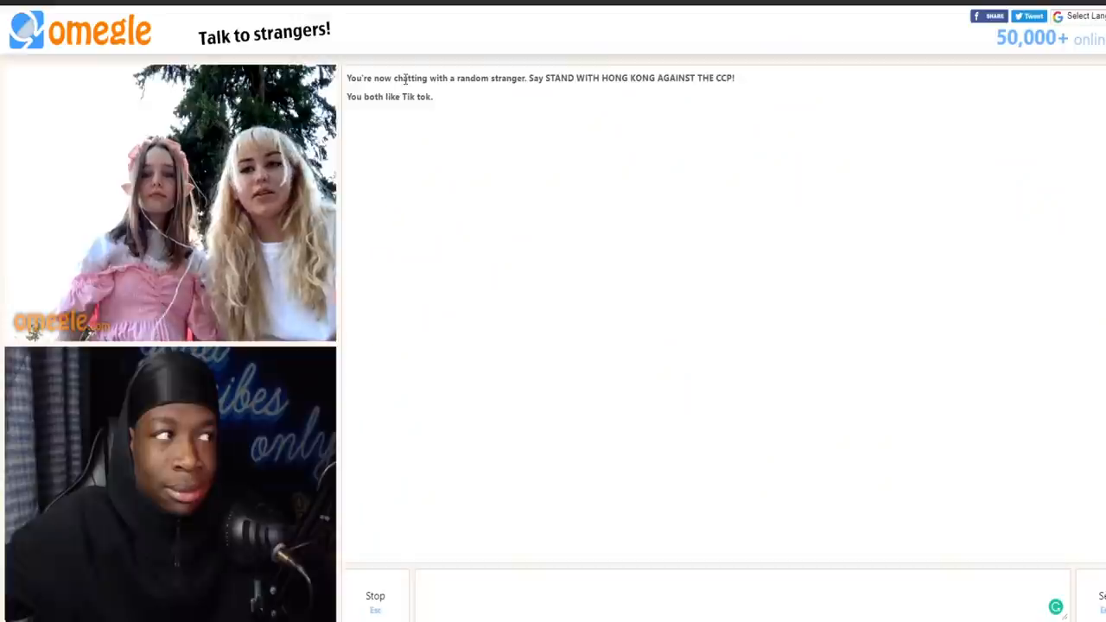
double_click(411, 78)
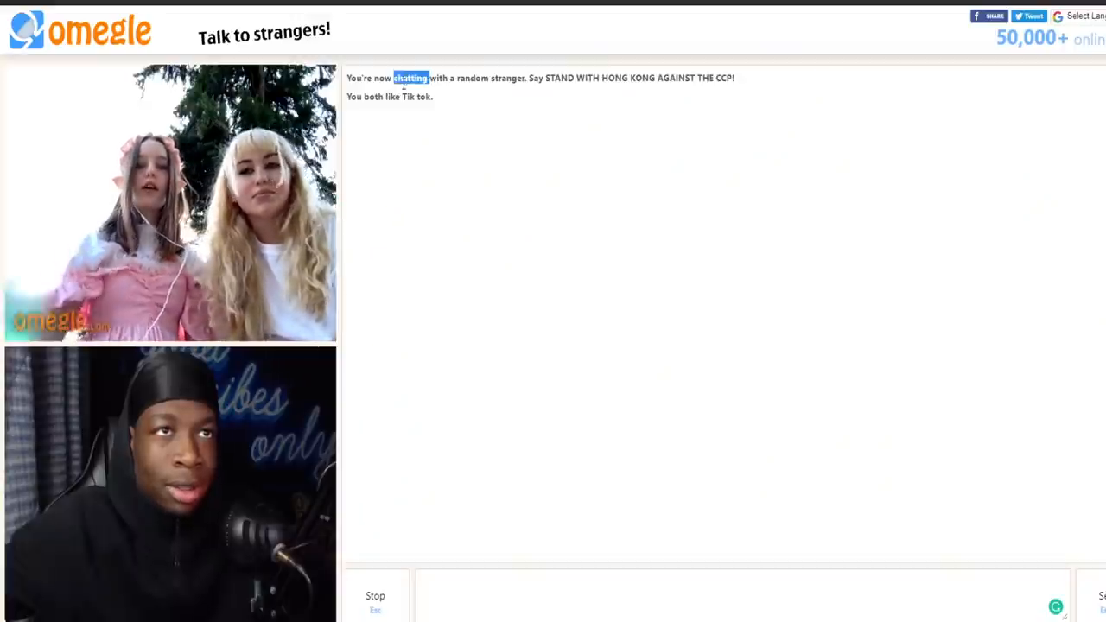